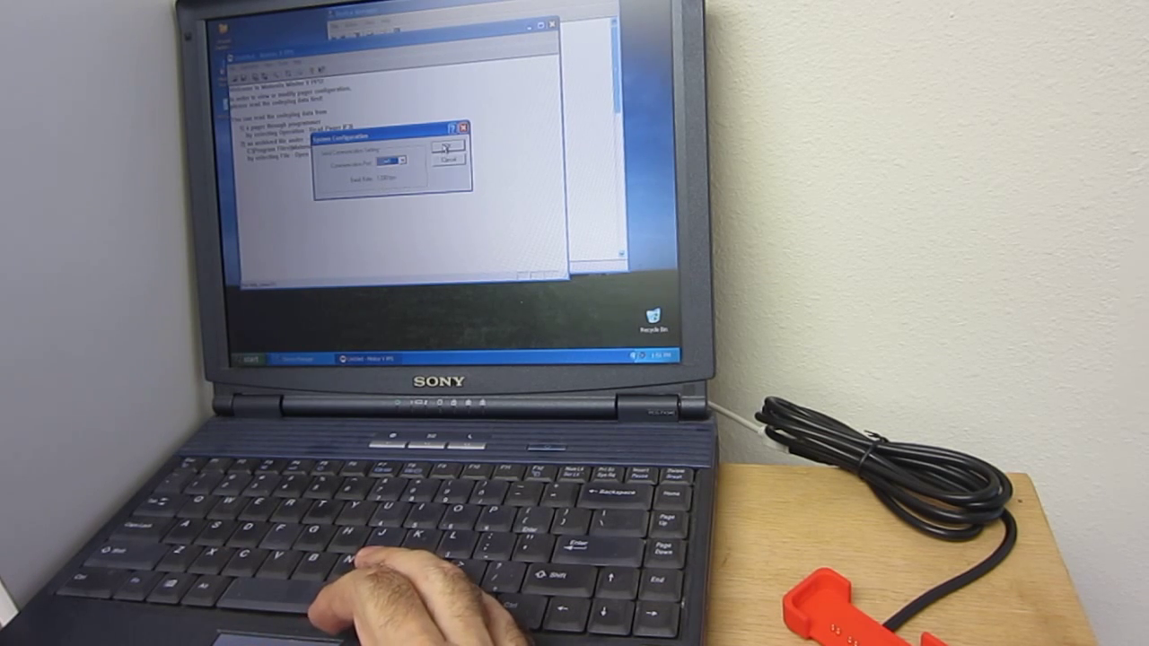
# Confirm COM5 in Comm Configuration and read the cradled pager's settings.
pyautogui.click(449, 148)
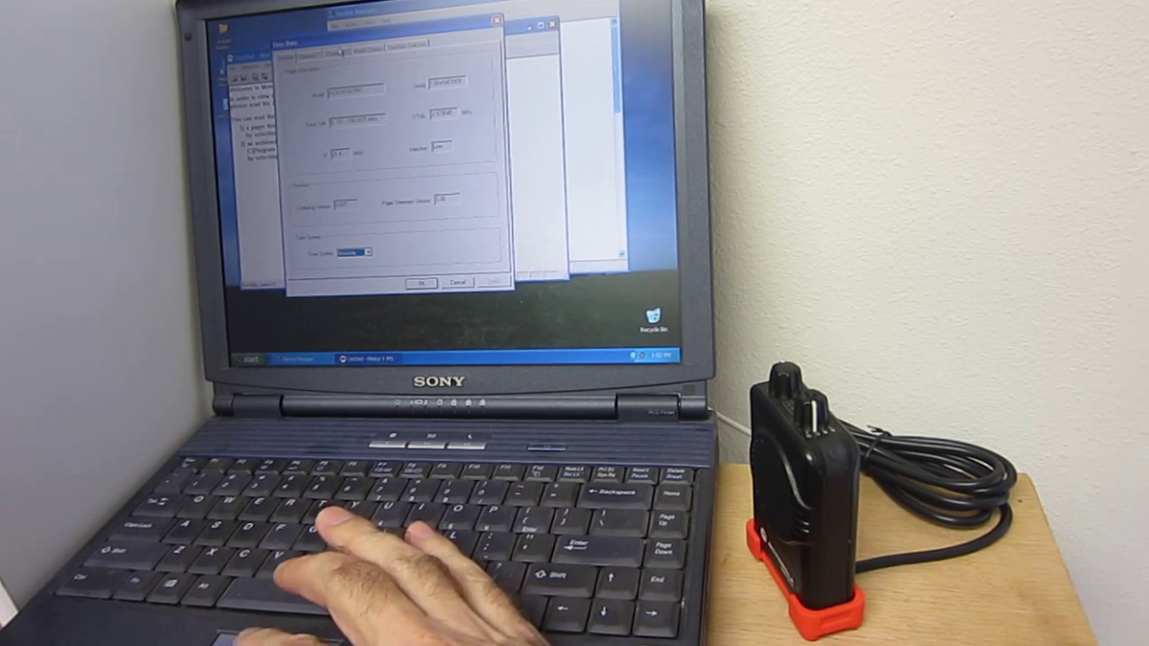
# Write the settings to the pager, accept the overwrite warning and clear the Transmission Success message.
pyautogui.click(337, 45)
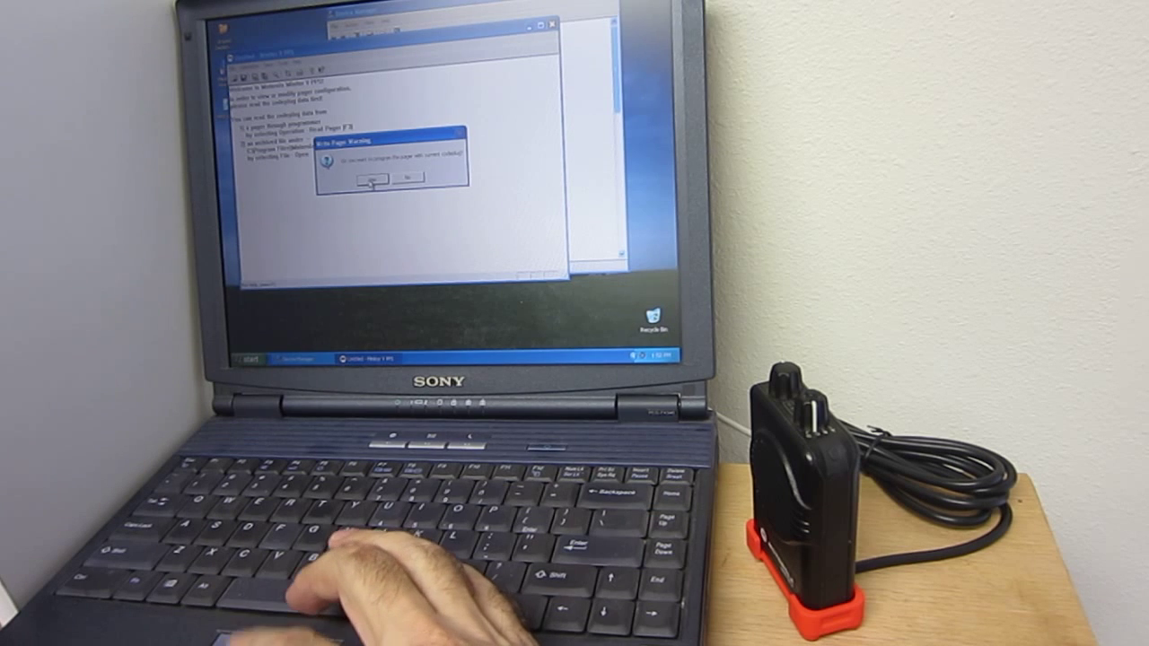
pyautogui.click(357, 183)
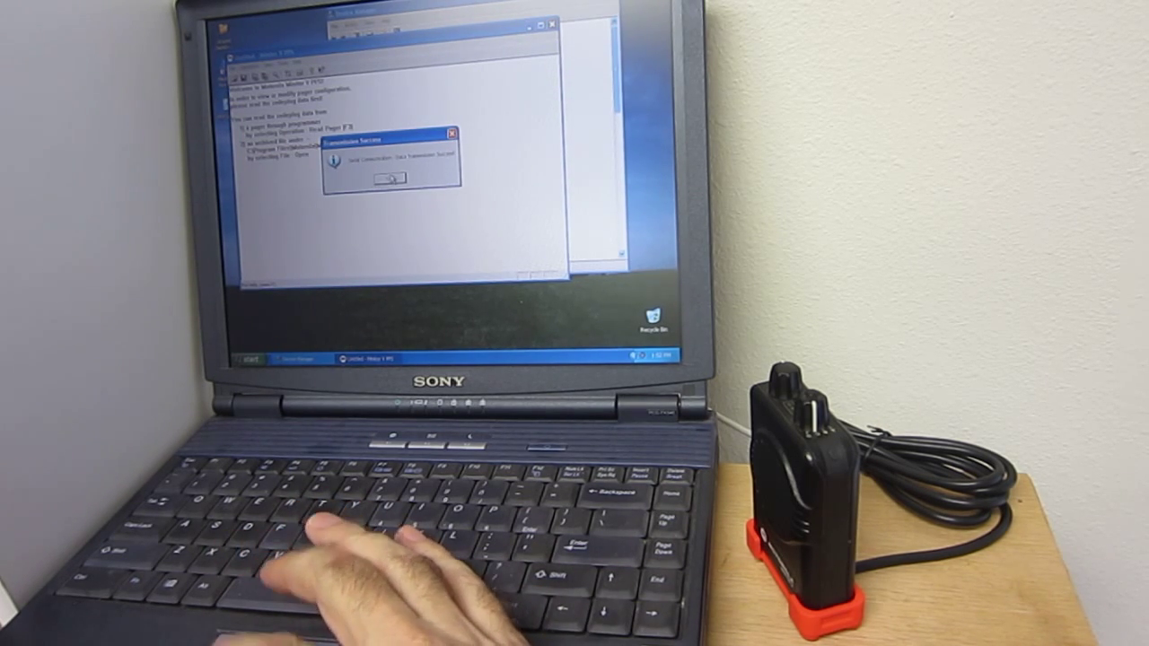
pyautogui.click(387, 178)
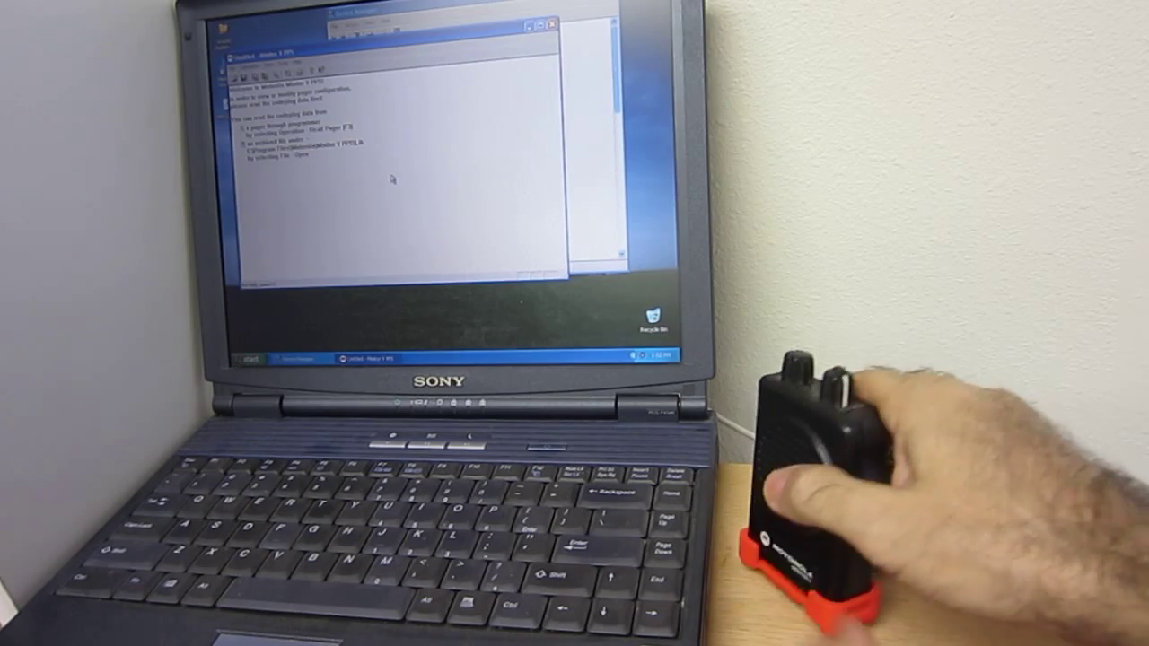